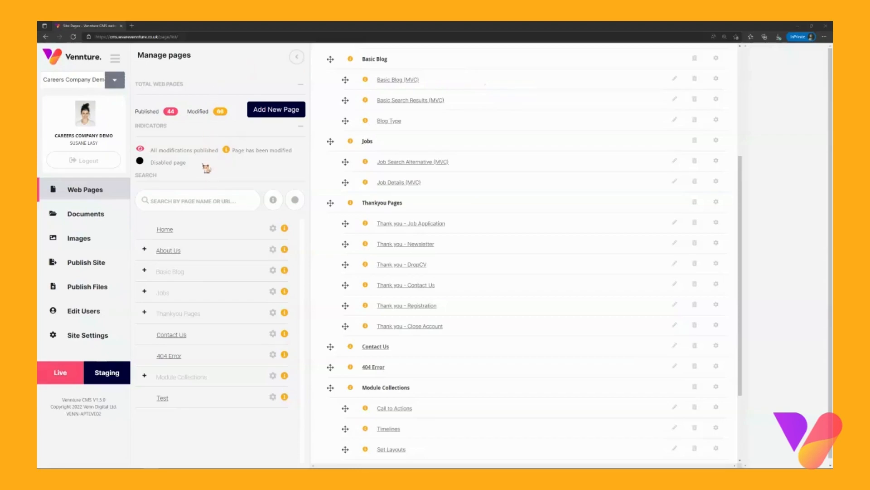
mouse_move(162, 398)
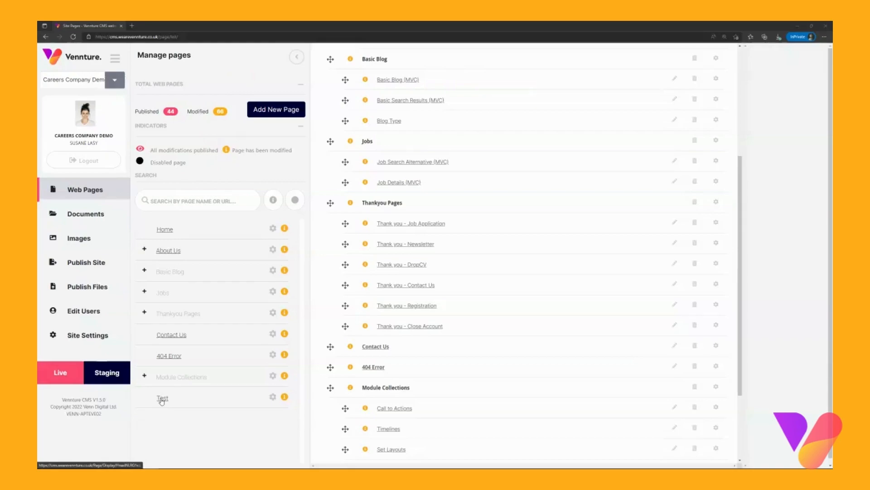
- Load the Test page preview from the Manage pages list
left_click(162, 399)
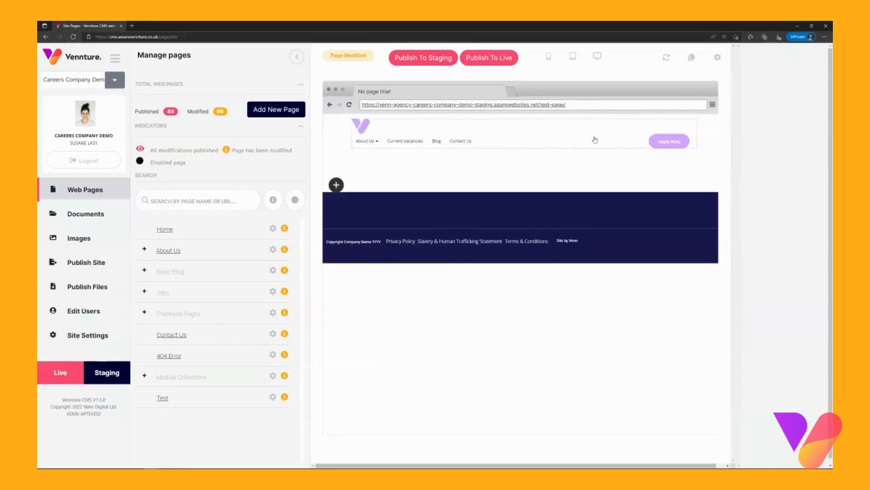
mouse_move(584, 176)
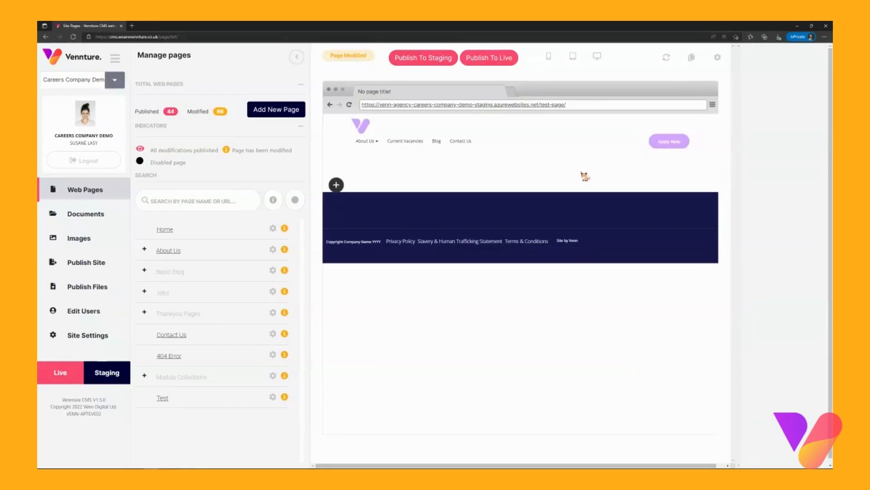
mouse_move(344, 195)
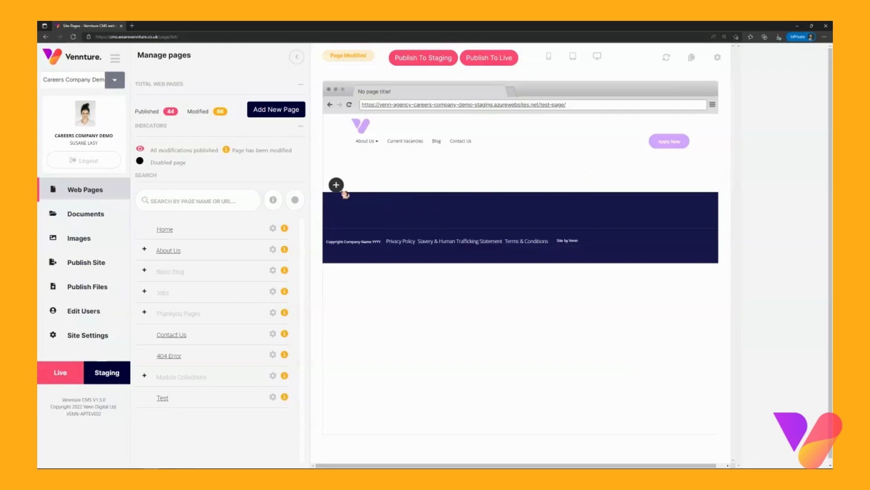
mouse_move(336, 185)
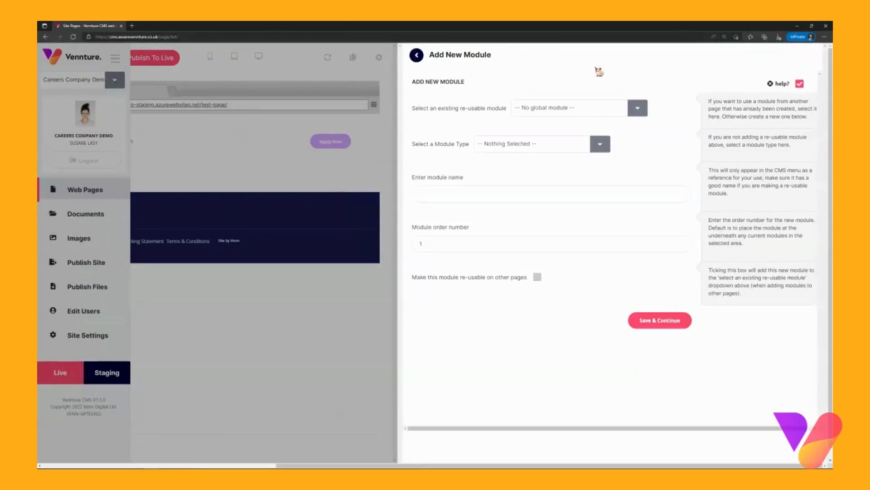
mouse_move(443, 150)
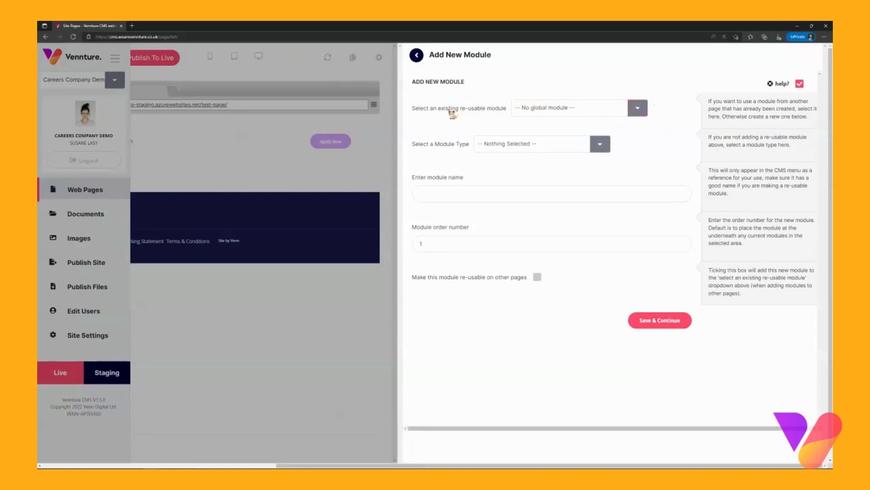
mouse_move(435, 150)
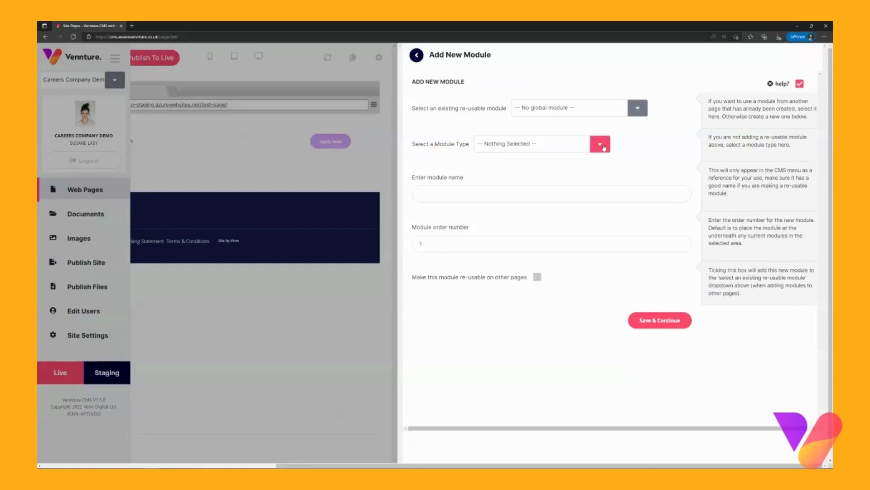
- Choose VSM Default Internal Hero from the Select a Module Type list
left_click(600, 144)
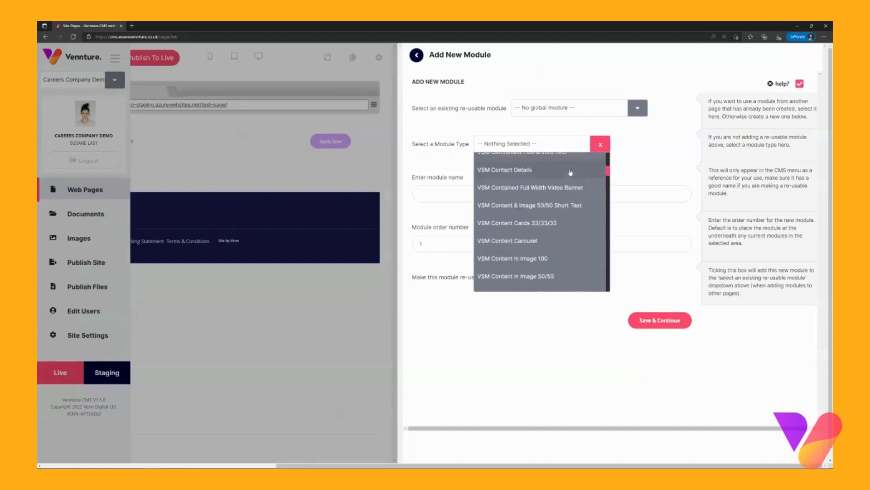
scroll("down", 3)
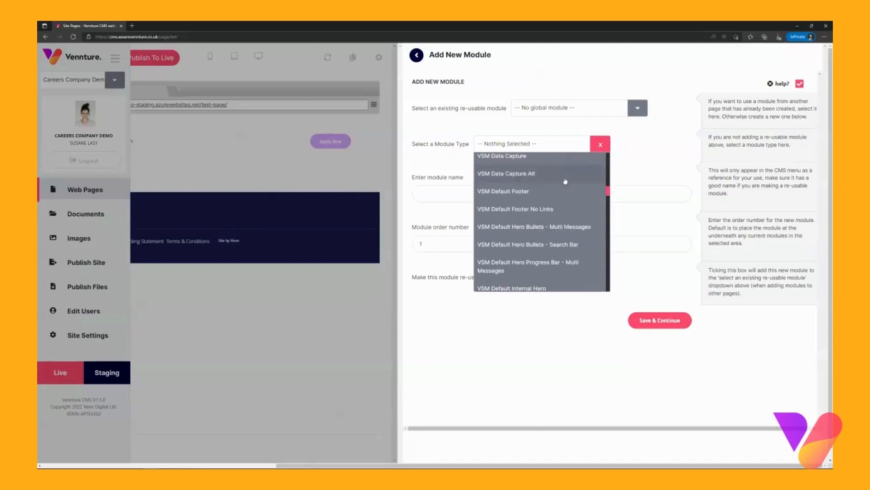
scroll("down", 3)
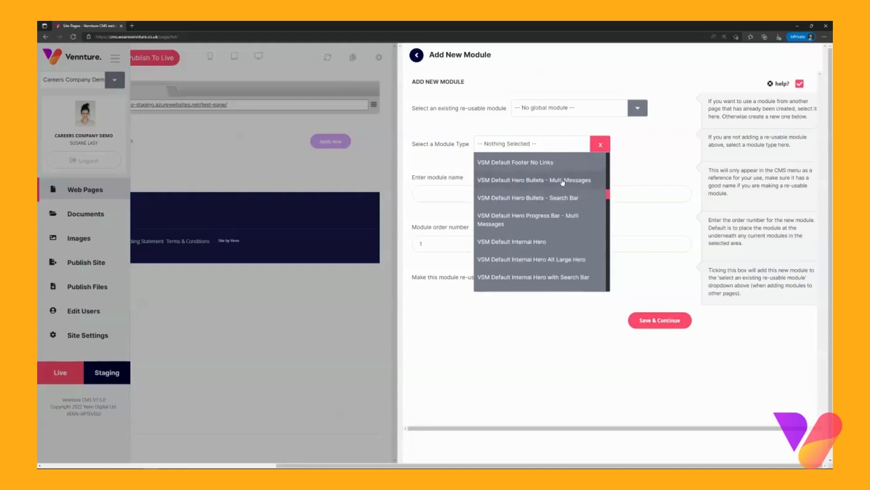
mouse_move(561, 246)
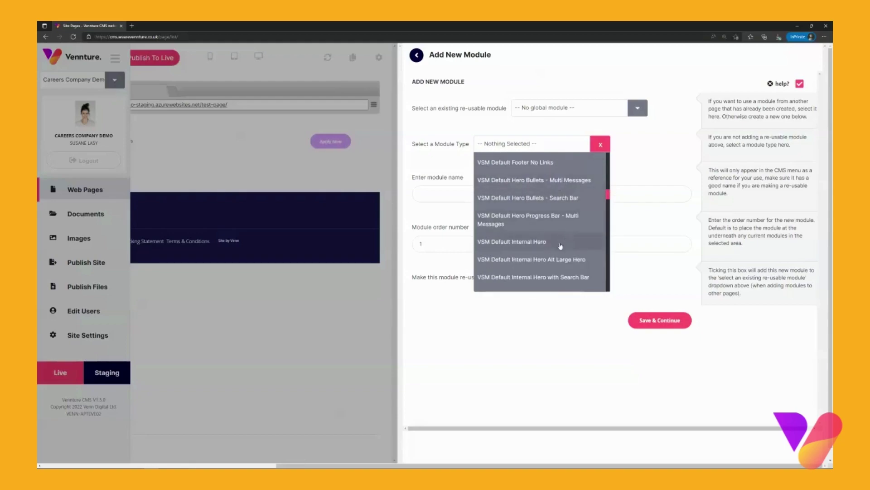
mouse_move(485, 245)
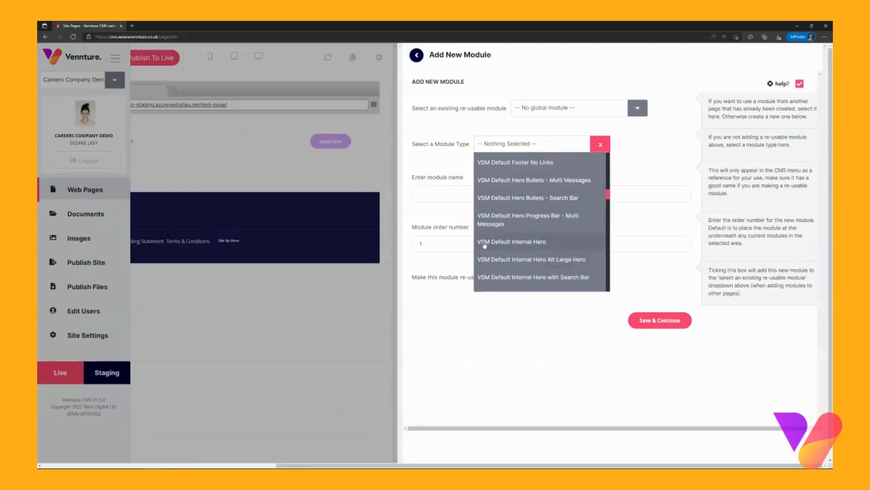
left_click(511, 242)
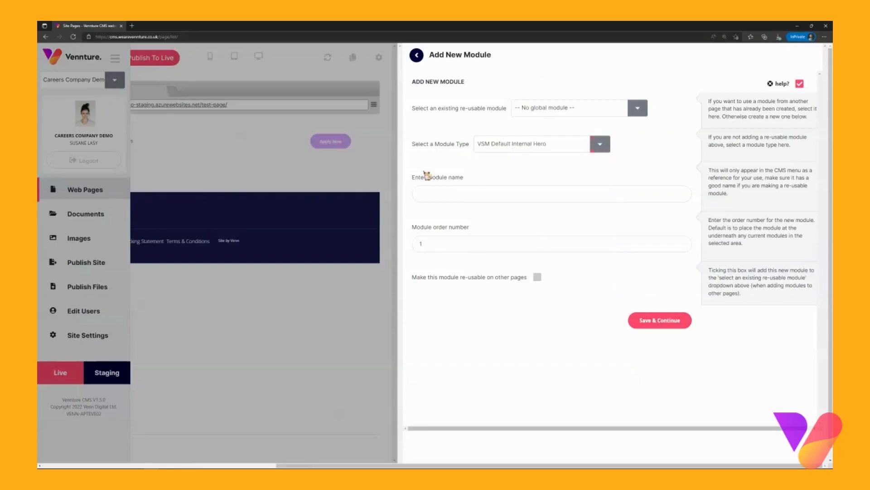
- Leave the module name blank, keep order number 1, and Save & Continue
left_click(551, 194)
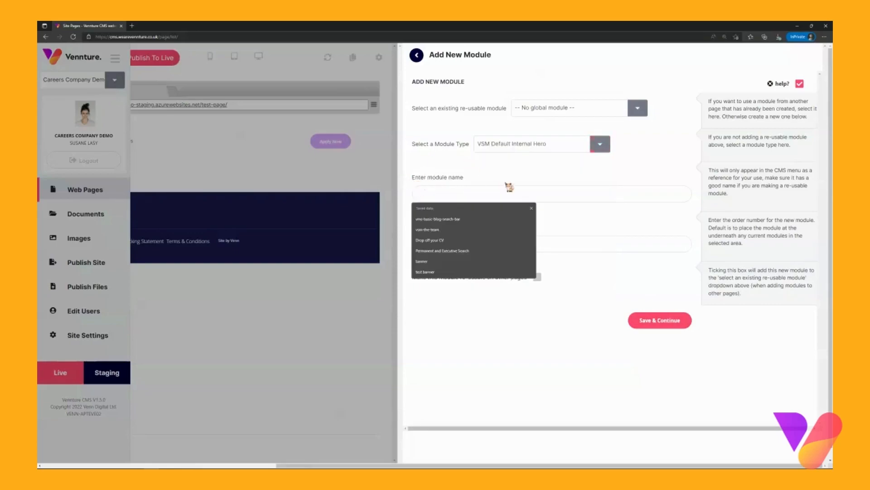
left_click(551, 193)
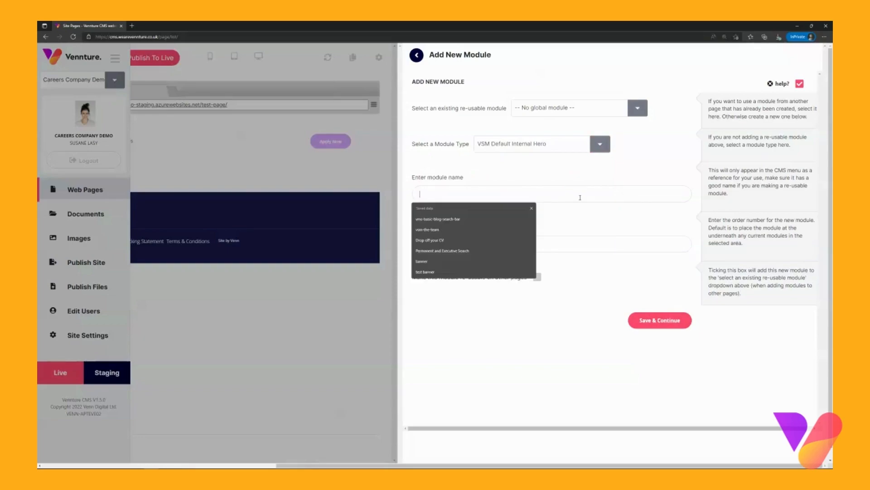
mouse_move(613, 223)
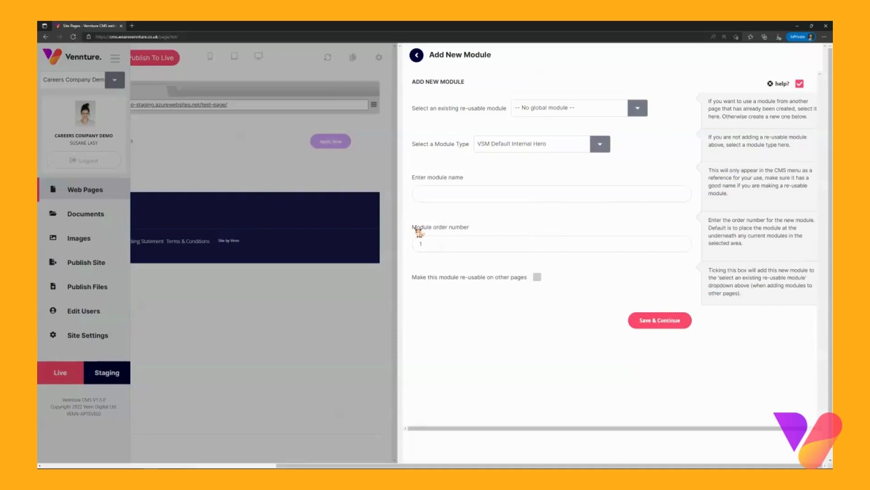
left_click(438, 244)
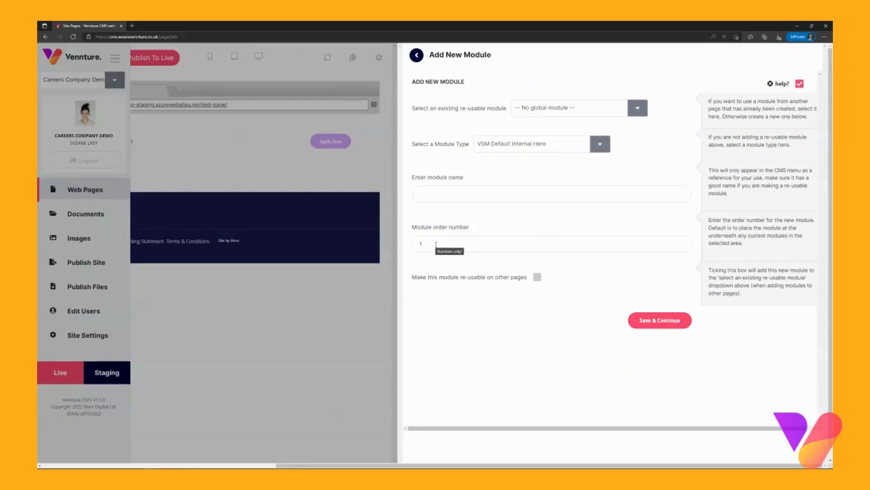
mouse_move(514, 243)
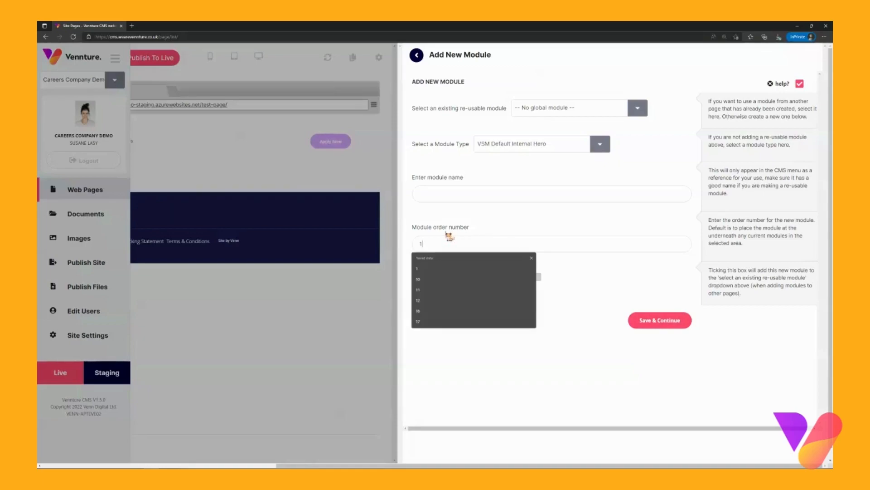
mouse_move(554, 239)
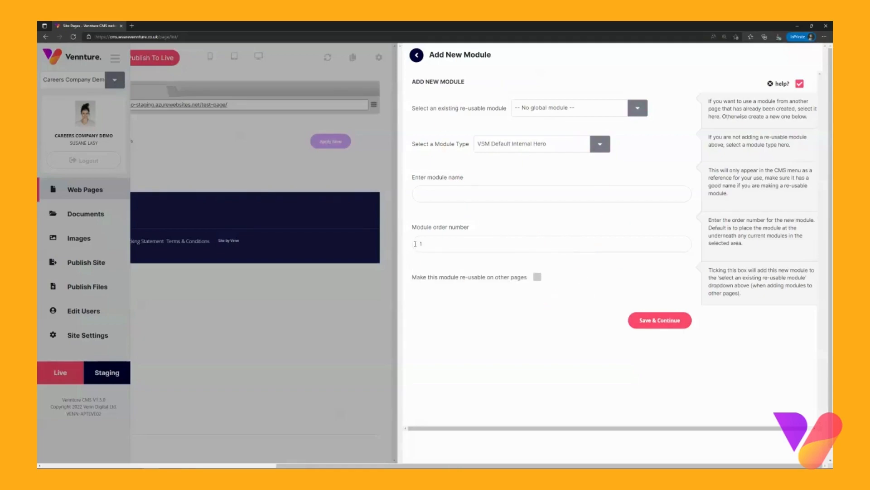
left_click(660, 320)
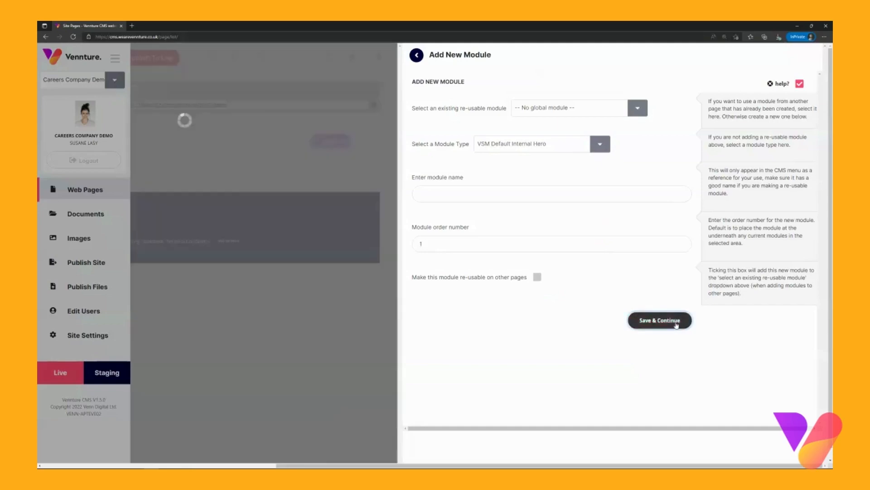
- Set the pretitle to 'Extra small heading' tagged h1 and move to the Title field
left_click(659, 319)
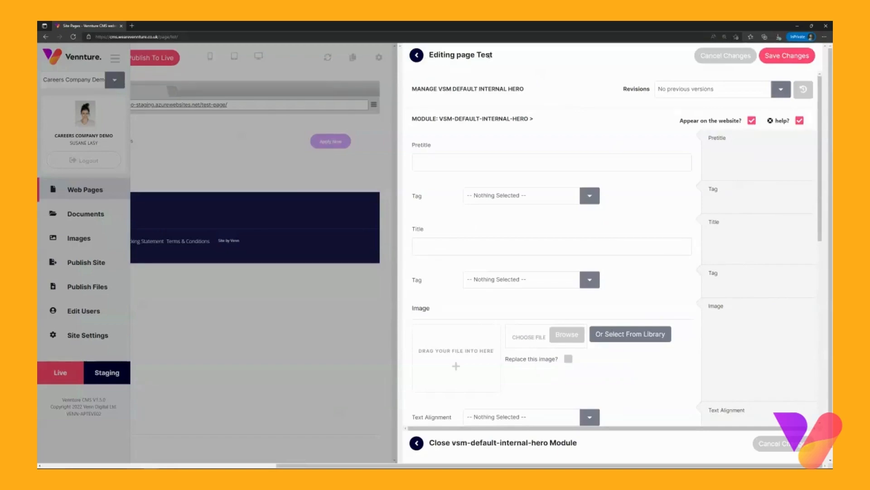
mouse_move(571, 163)
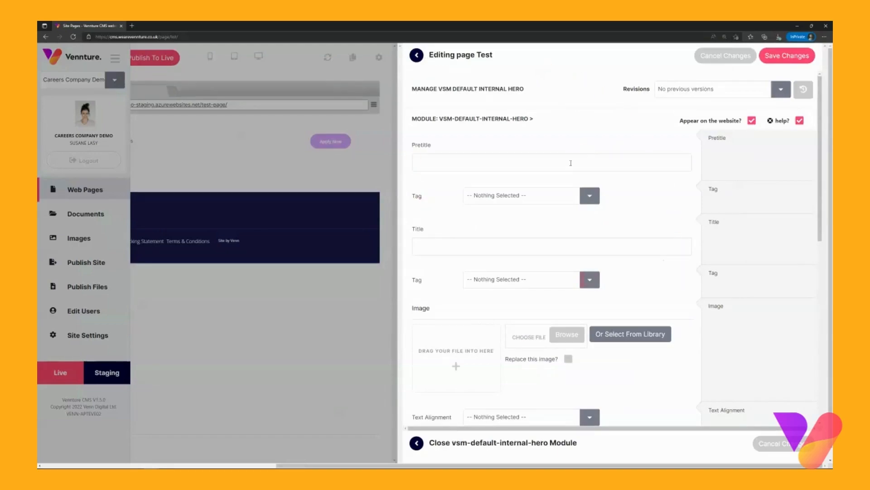
left_click(552, 162)
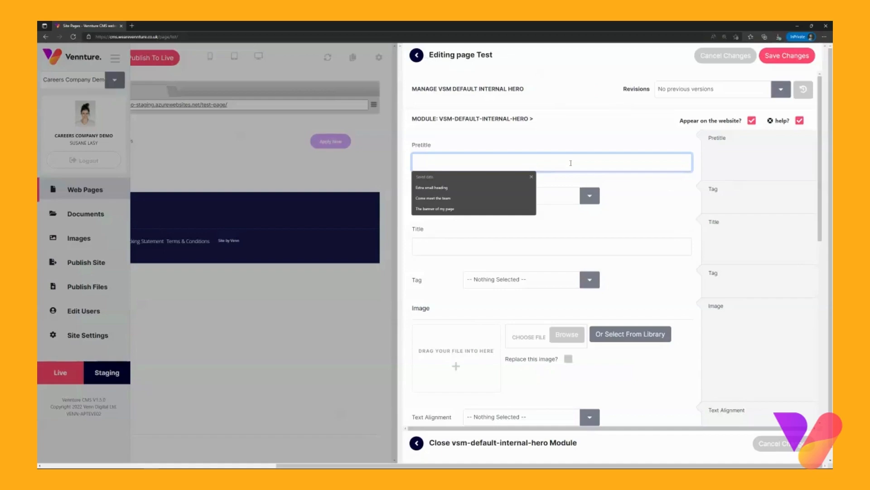
left_click(432, 187)
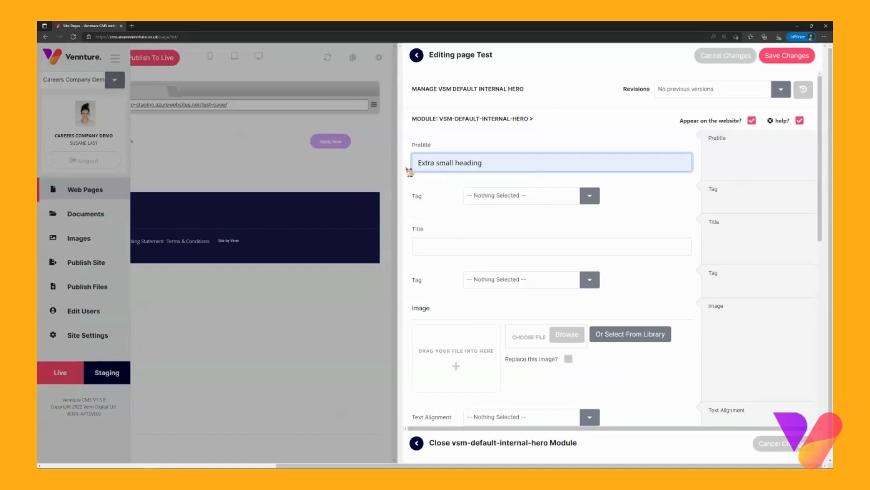
mouse_move(590, 196)
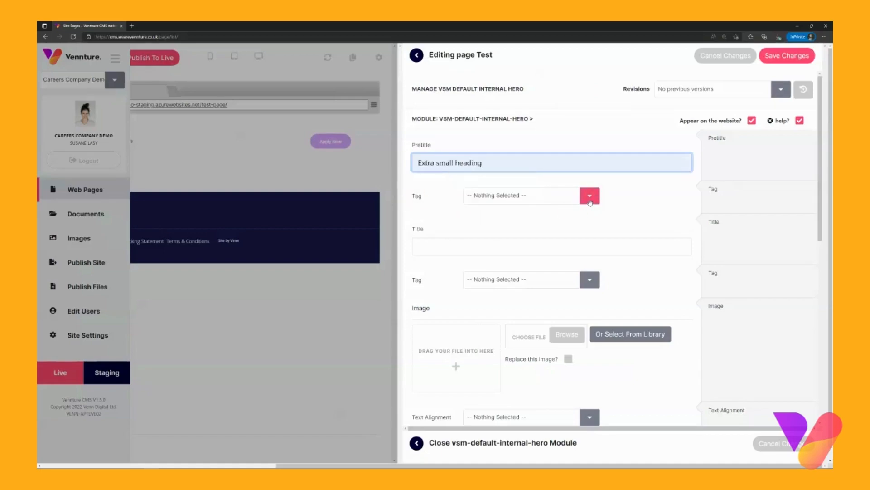
left_click(589, 195)
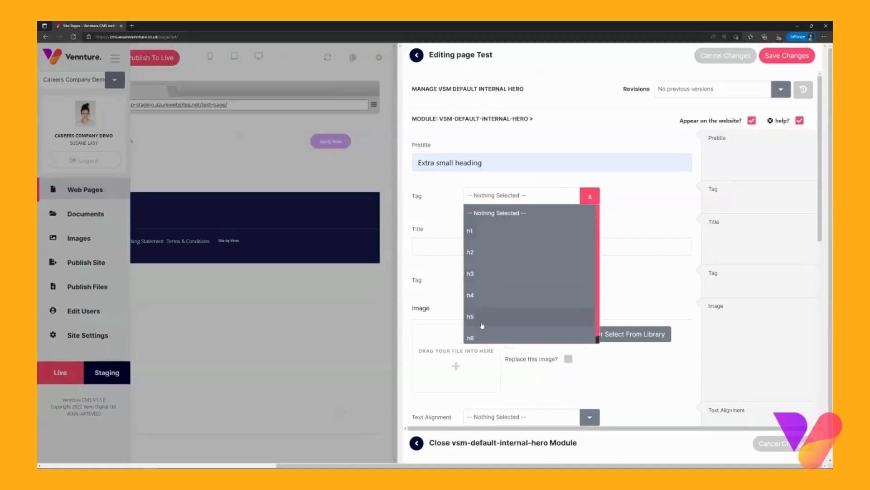
mouse_move(486, 236)
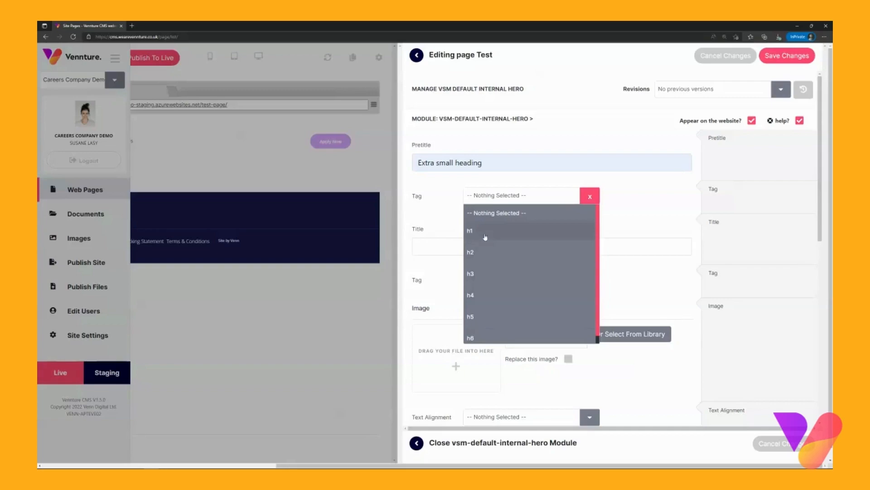
mouse_move(471, 337)
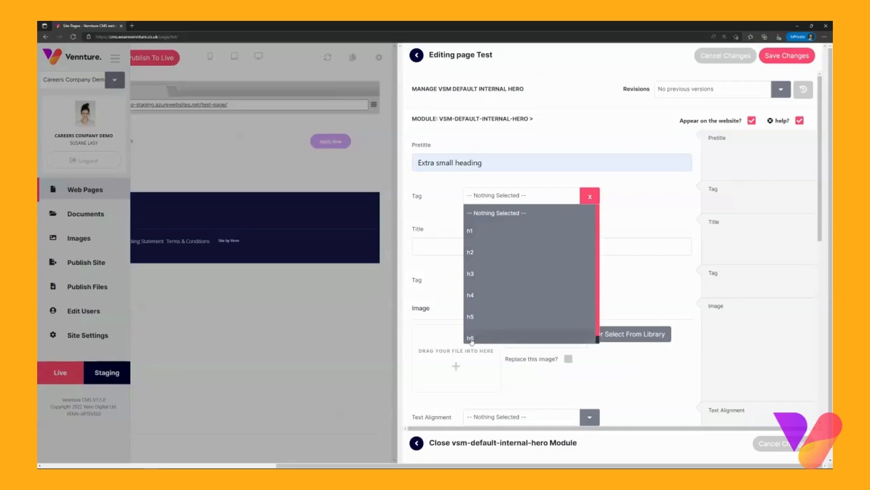
left_click(470, 230)
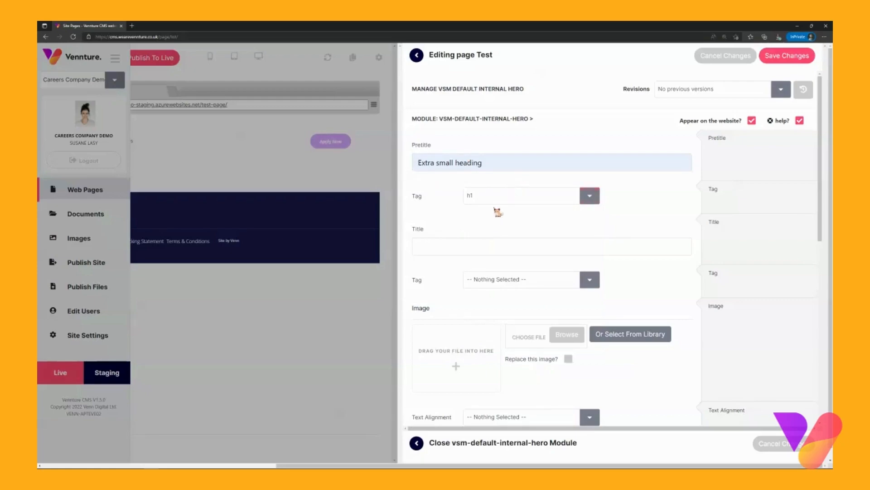
left_click(551, 246)
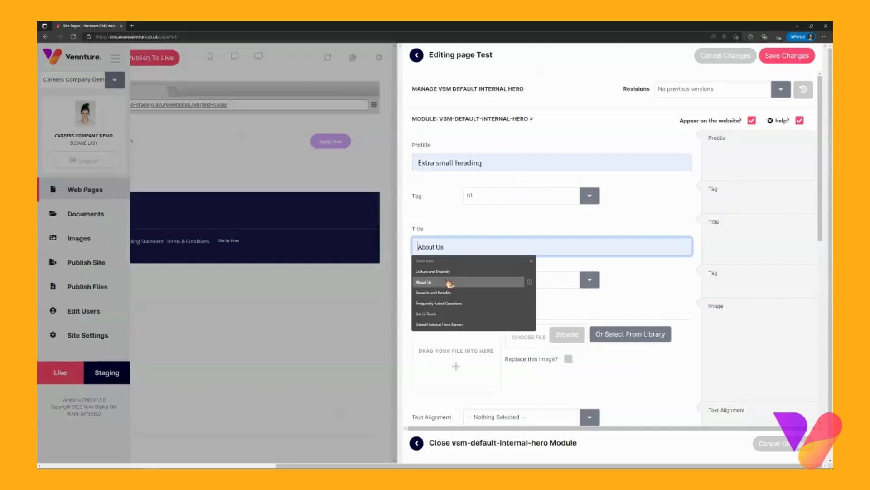
- Accept 'About Us' as the title and tag it h1
left_click(431, 282)
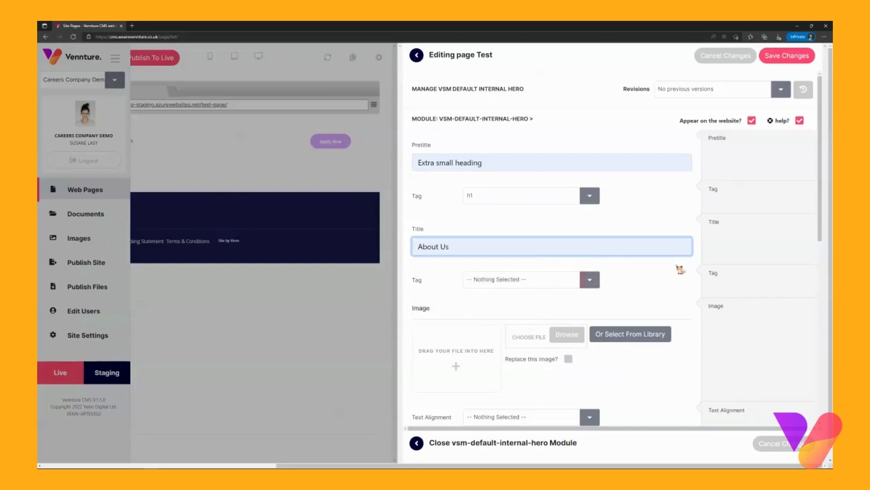
left_click(589, 280)
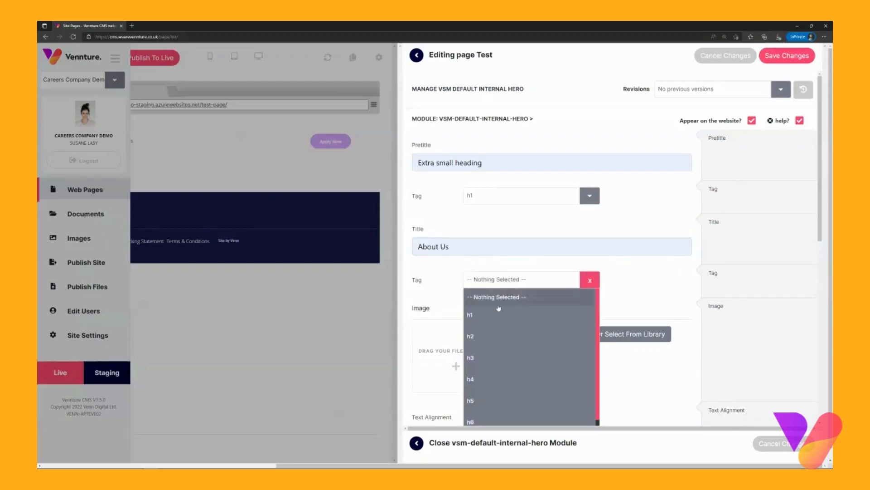
left_click(470, 314)
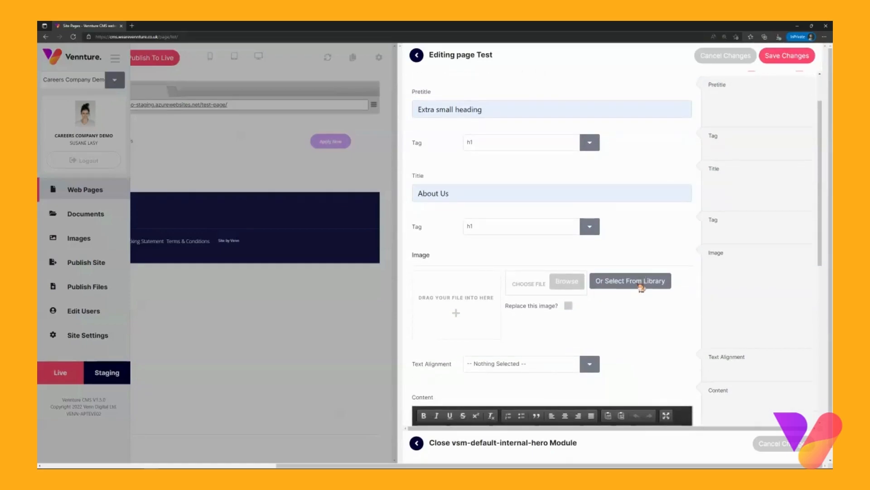
scroll("down", 3)
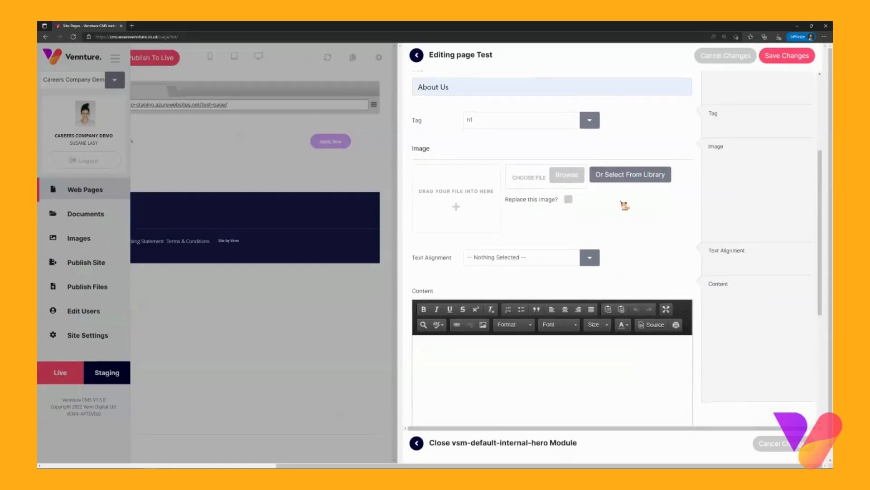
mouse_move(567, 174)
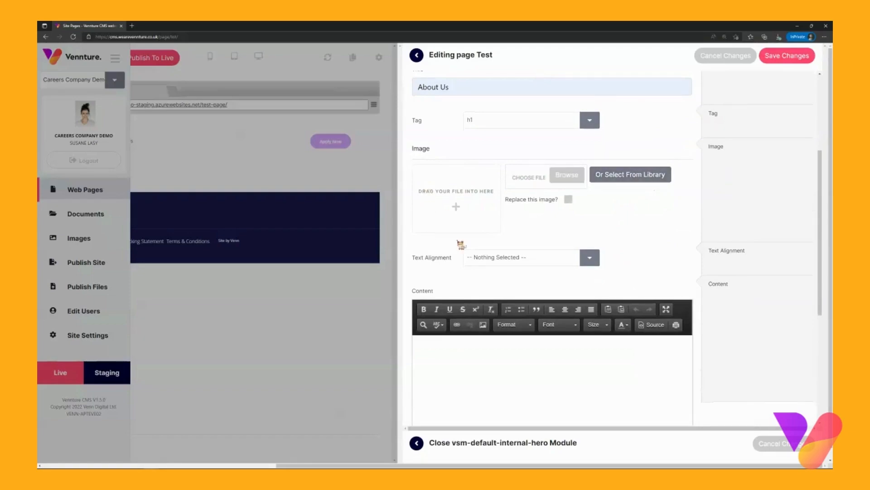
mouse_move(630, 174)
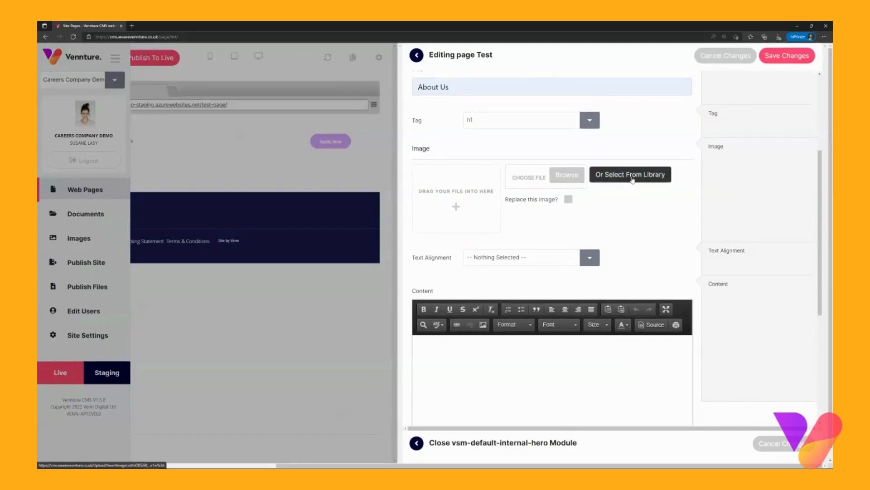
- Pick adi-goldstein-euvweosble-unsplash.jpg from the library as the hero image
left_click(630, 174)
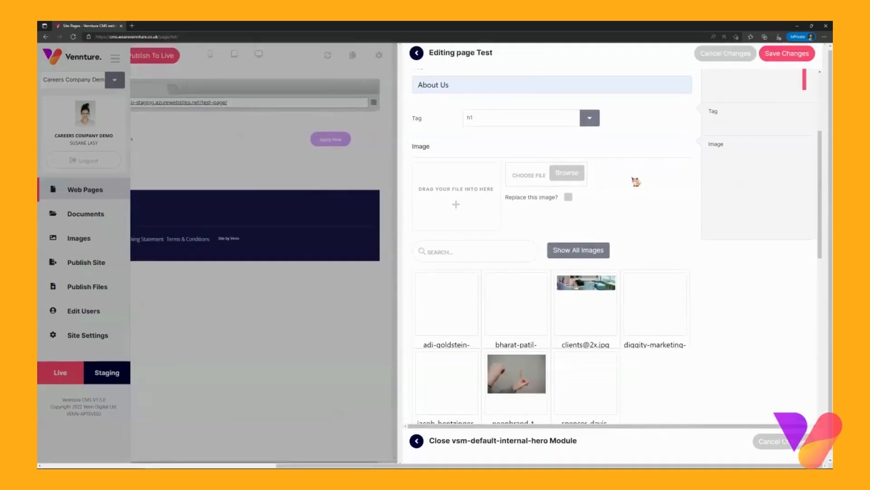
scroll("down", 3)
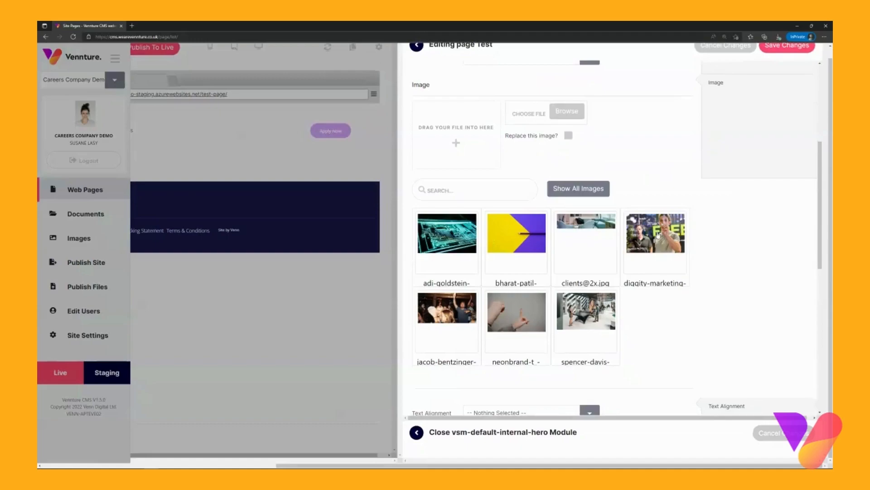
mouse_move(447, 233)
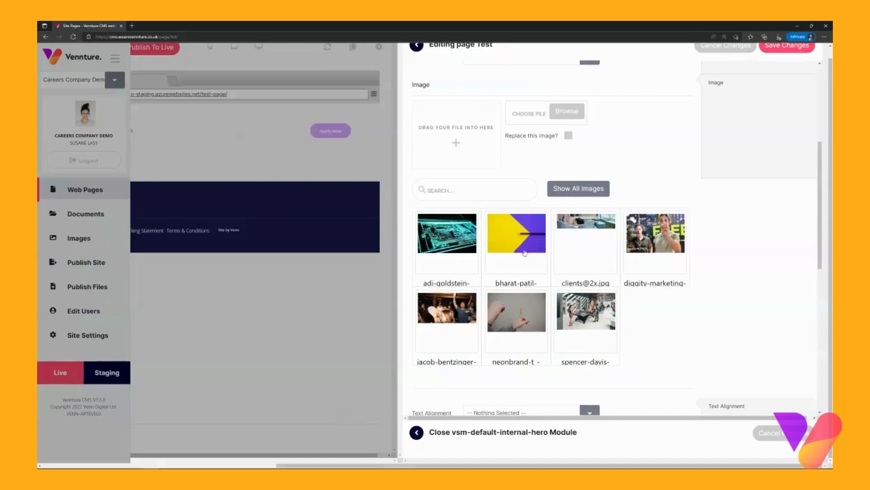
mouse_move(524, 252)
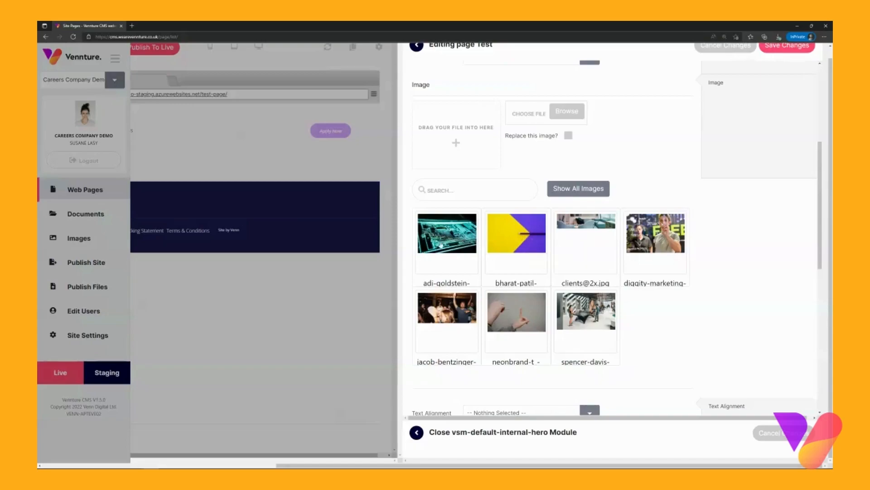
mouse_move(536, 242)
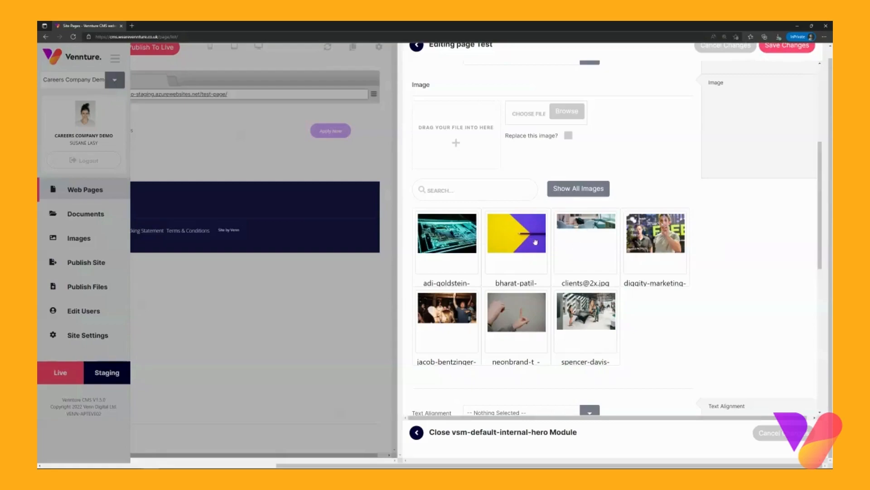
mouse_move(394, 332)
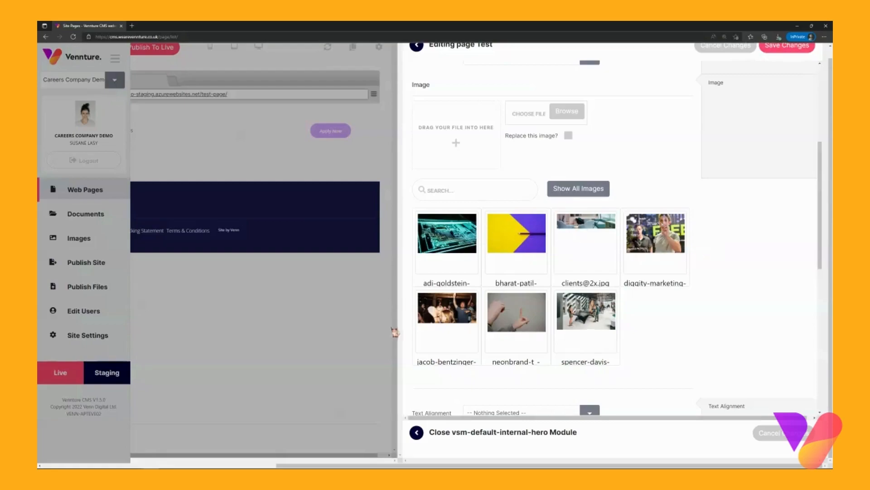
mouse_move(533, 247)
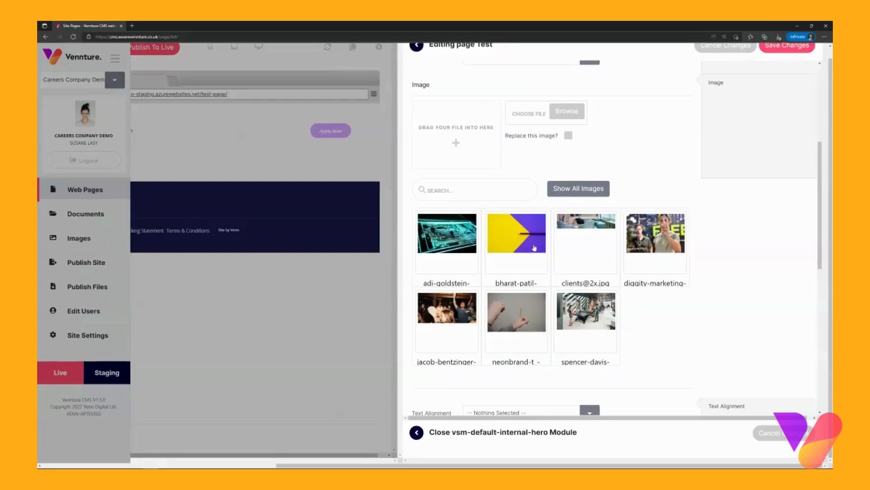
left_click(578, 188)
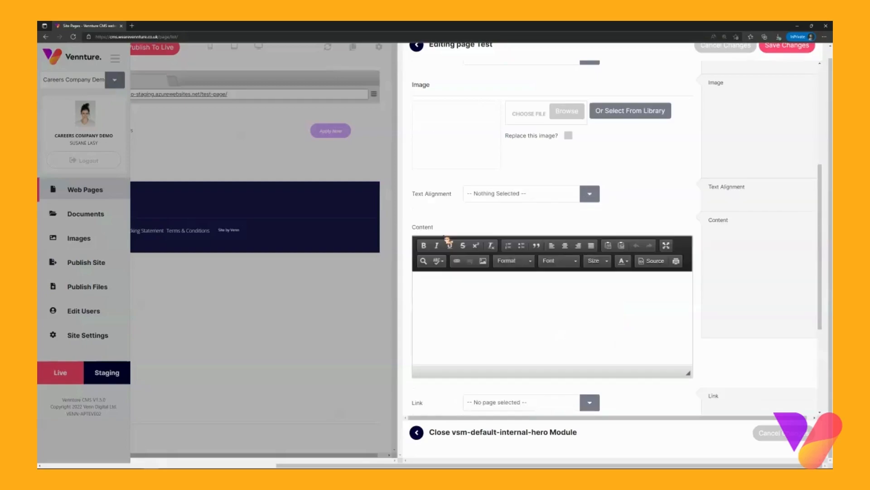
left_click(630, 111)
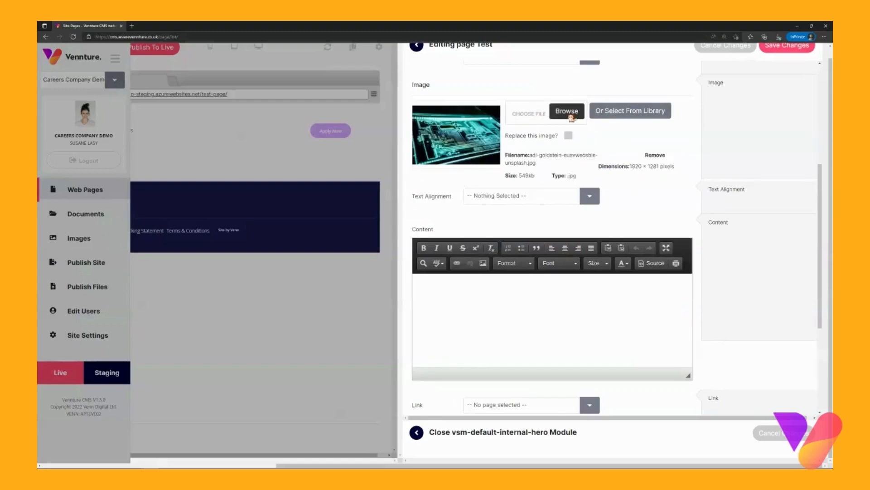
mouse_move(635, 145)
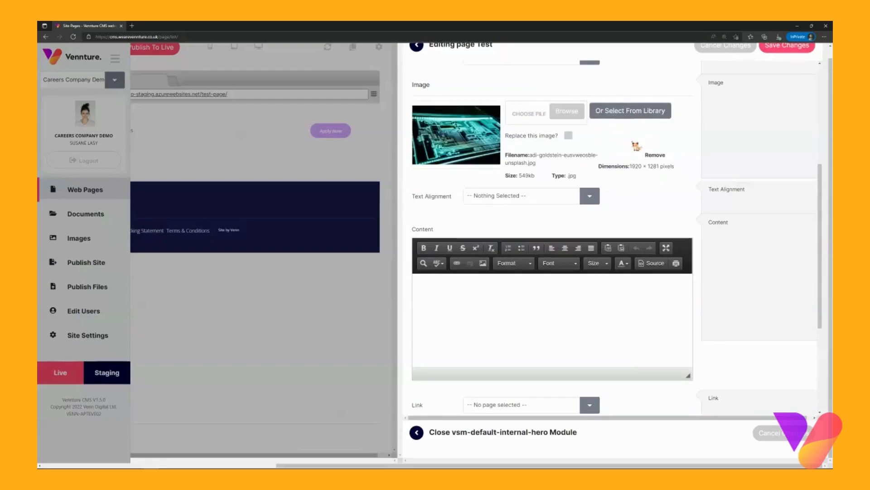
mouse_move(495, 200)
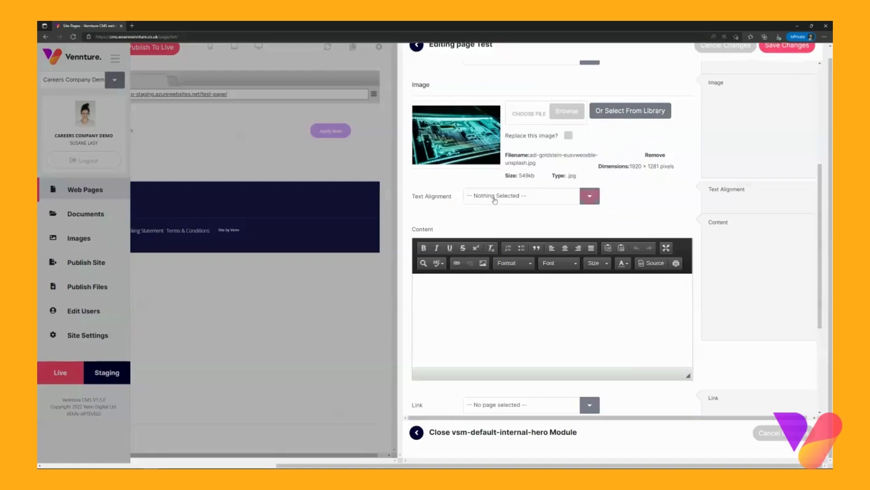
- Set text alignment to align-center and enter 'Some content' in the Content field
left_click(589, 195)
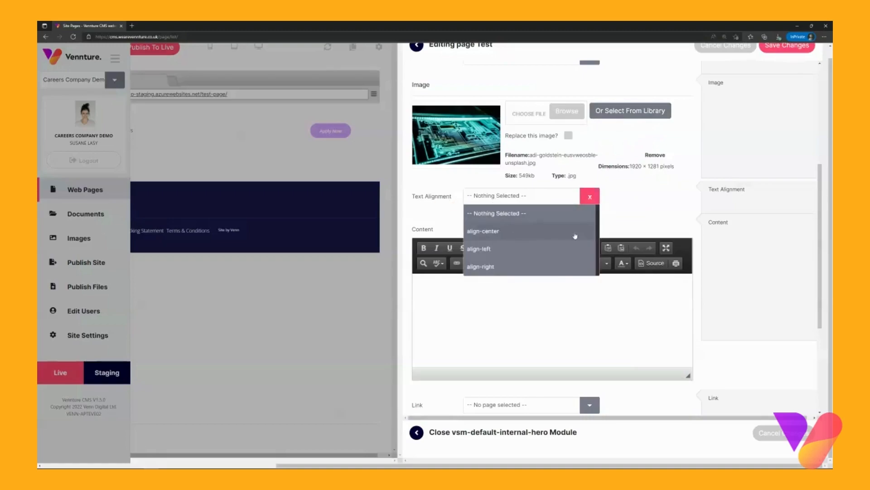
mouse_move(504, 238)
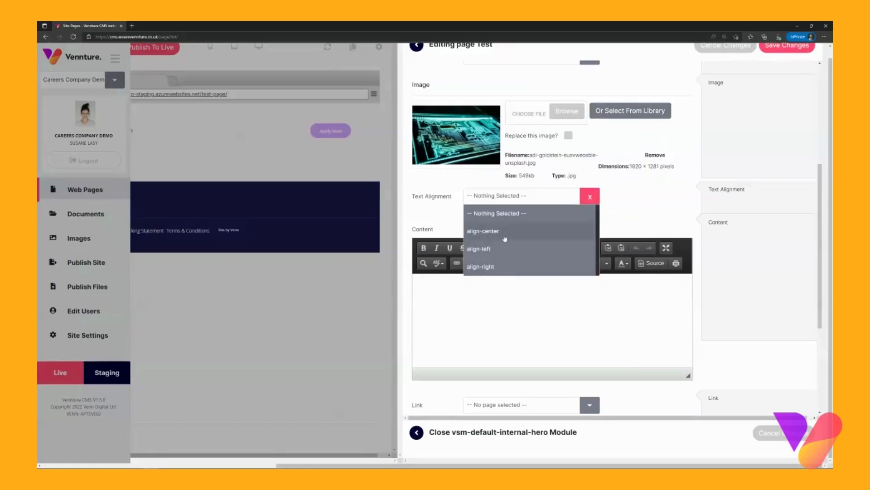
left_click(483, 231)
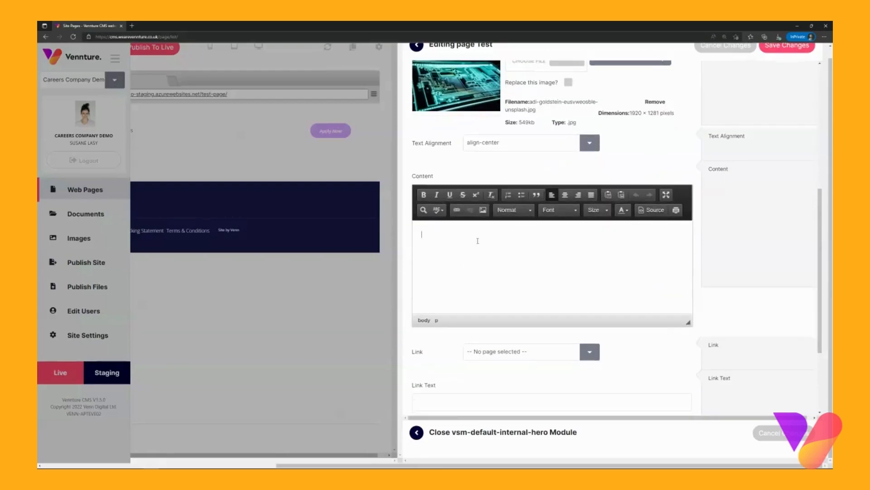
mouse_move(529, 247)
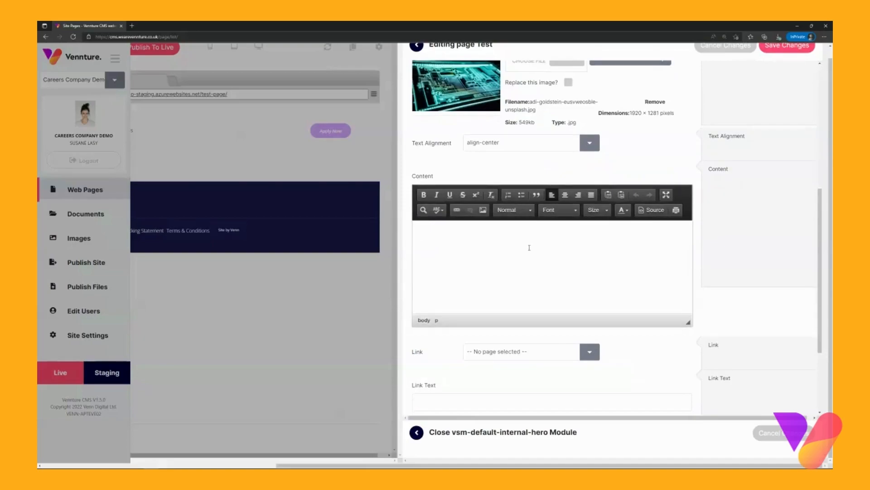
type("Some")
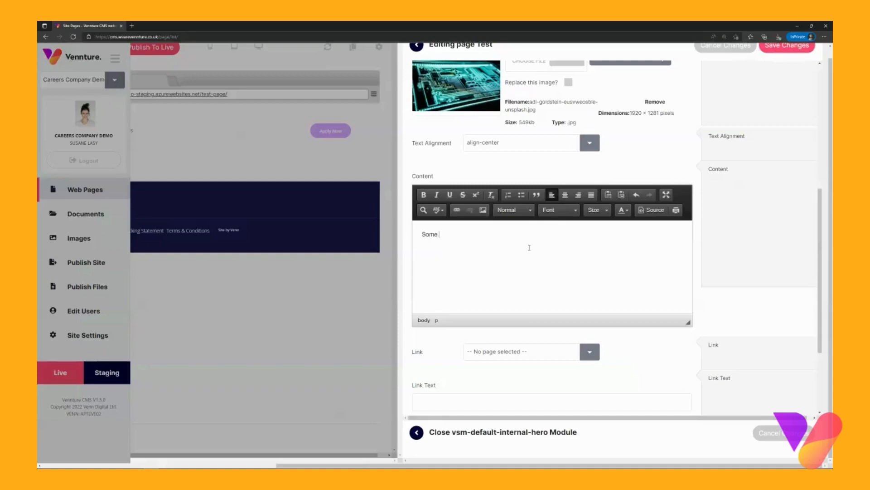
type("content")
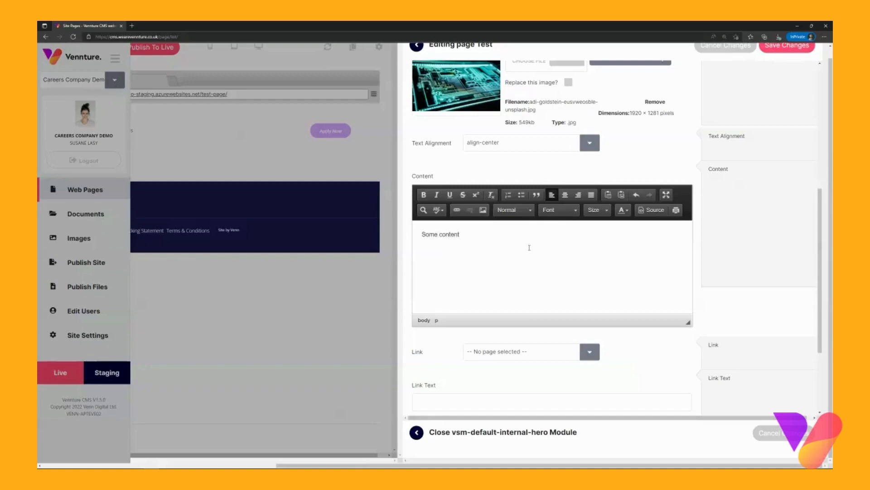
scroll("down", 3)
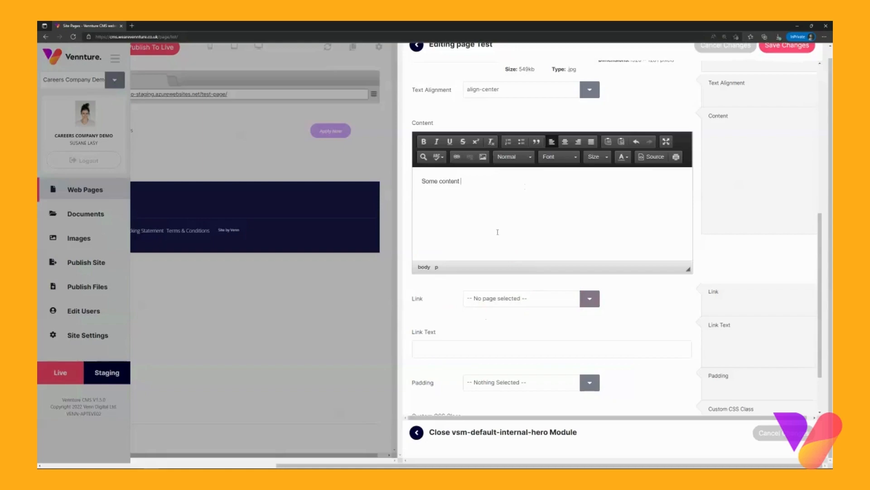
mouse_move(512, 229)
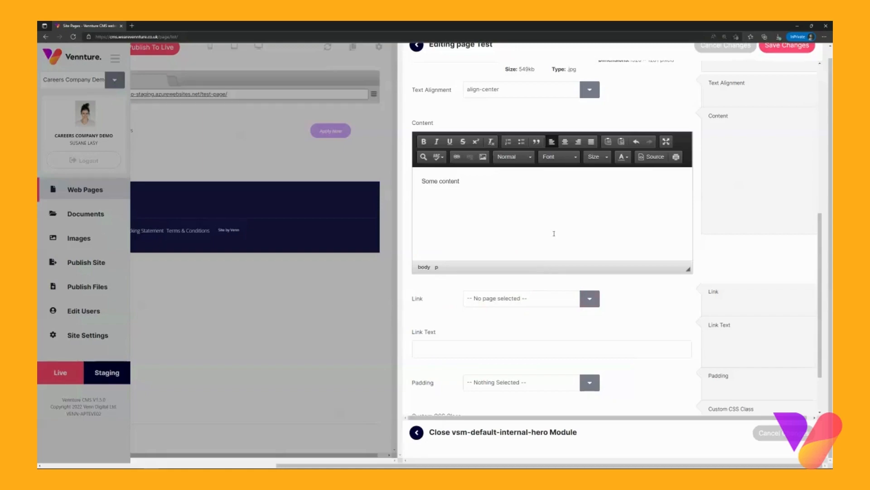
mouse_move(640, 199)
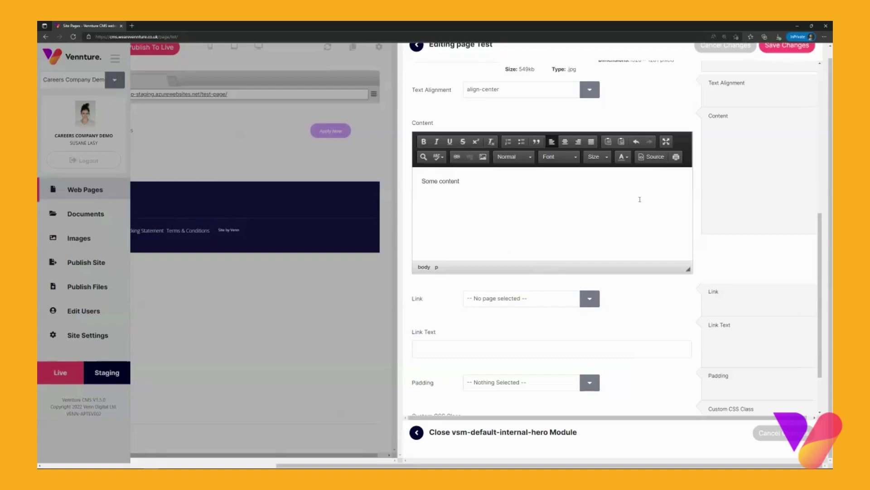
- Link the button to About Us > Meet the Team with text 'Read More', padding left unset
scroll("down", 3)
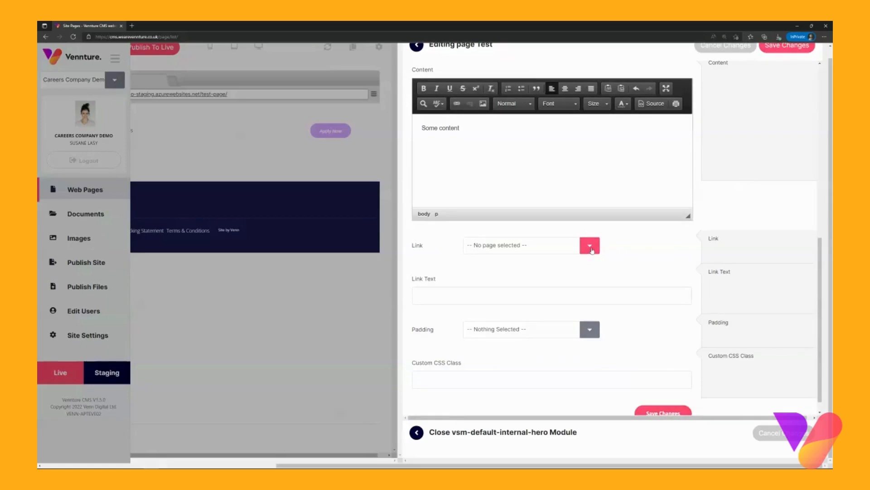
left_click(589, 245)
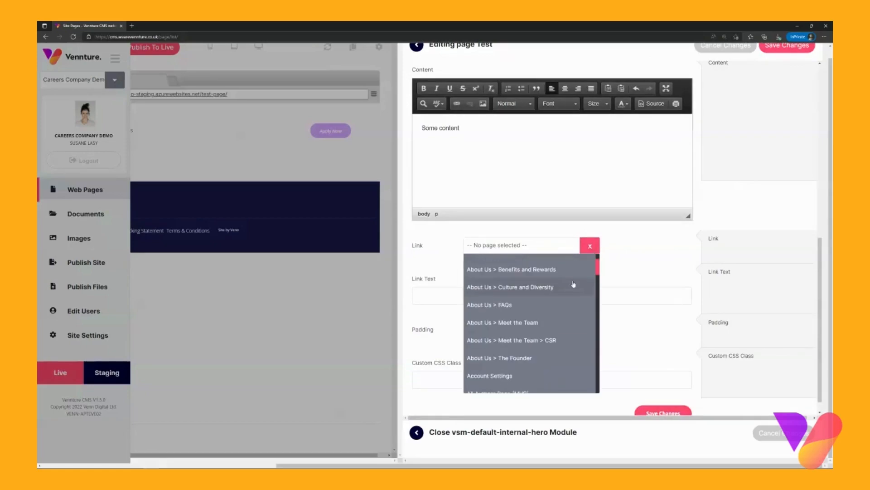
mouse_move(502, 269)
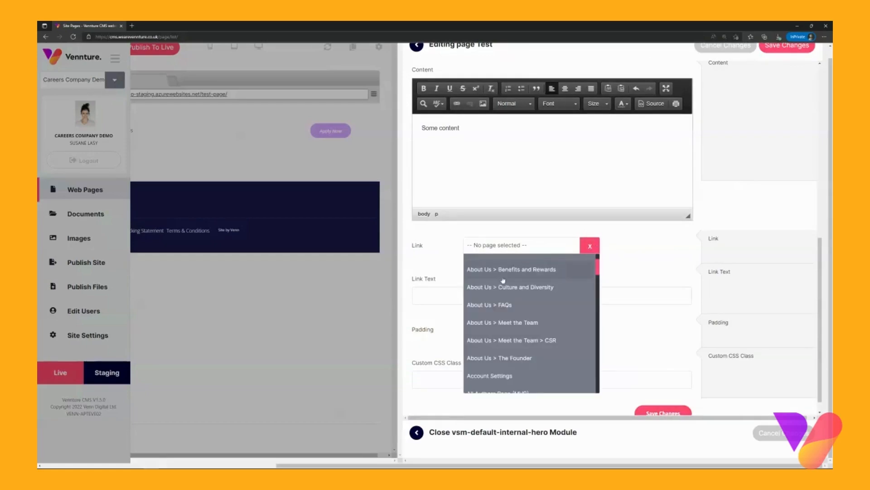
scroll("down", 3)
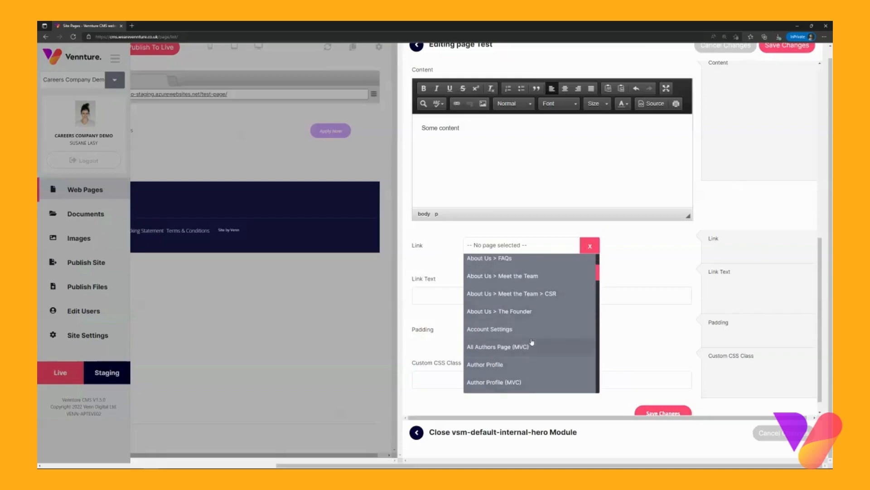
mouse_move(526, 276)
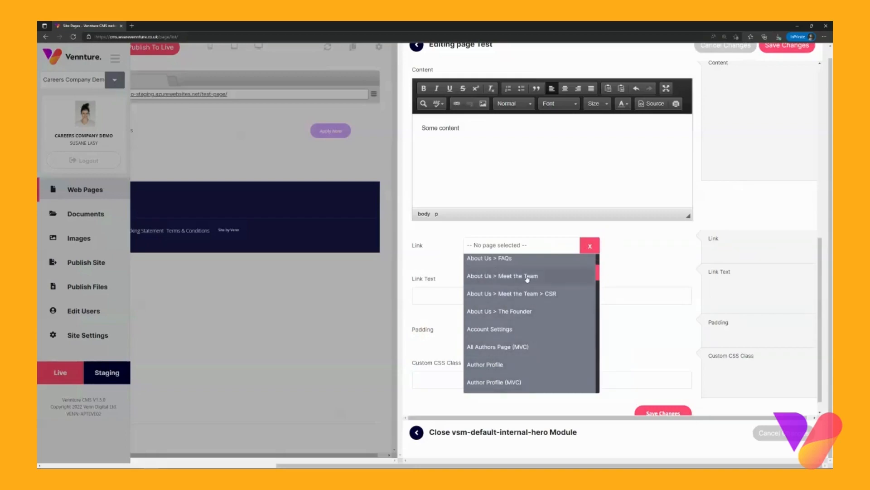
left_click(502, 276)
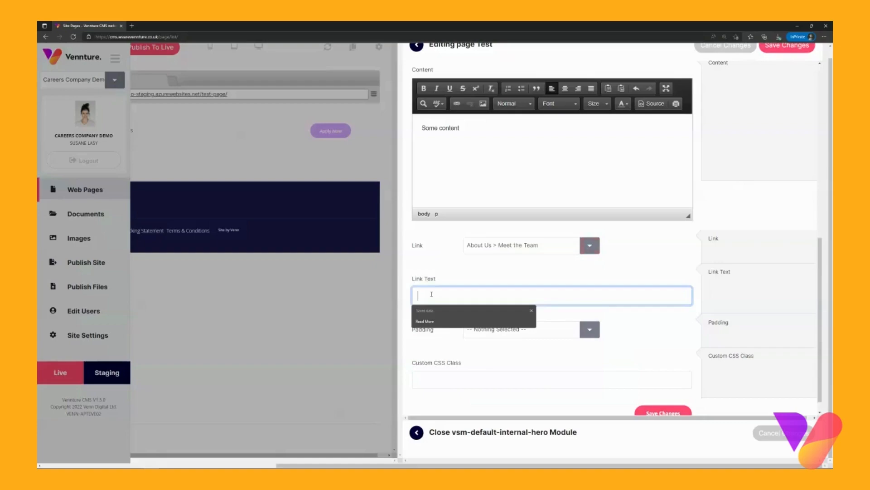
left_click(424, 321)
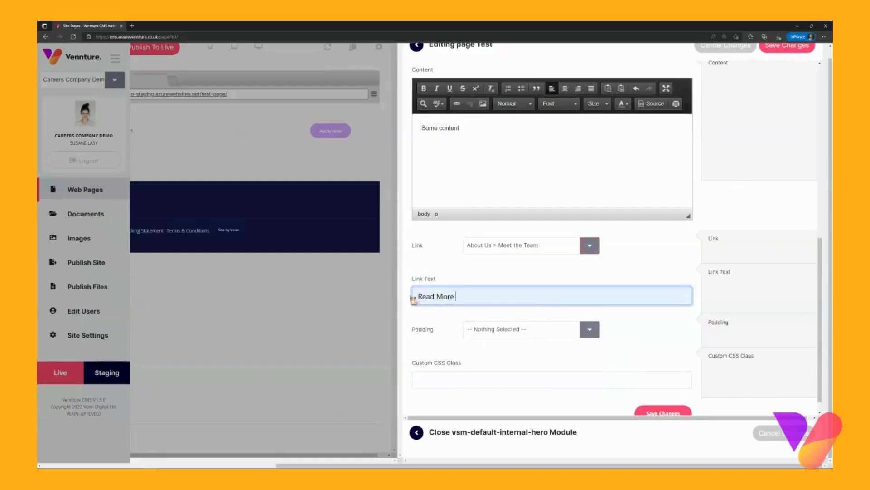
scroll("up", 3)
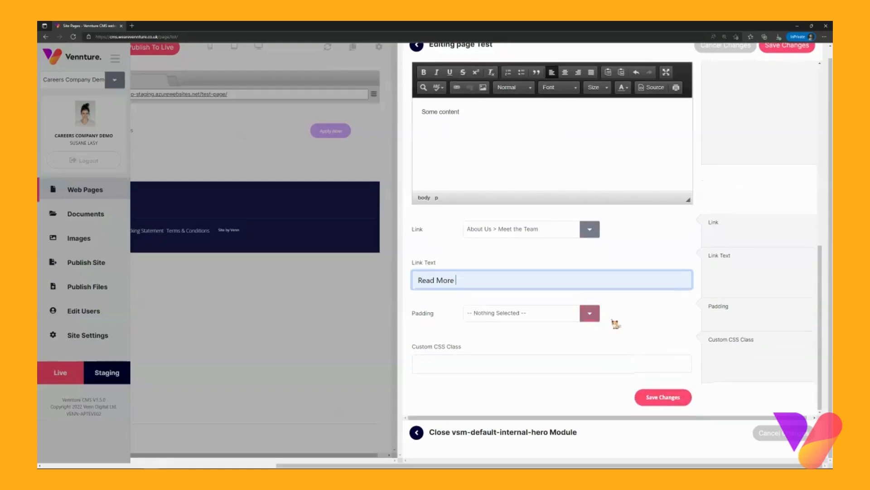
mouse_move(622, 316)
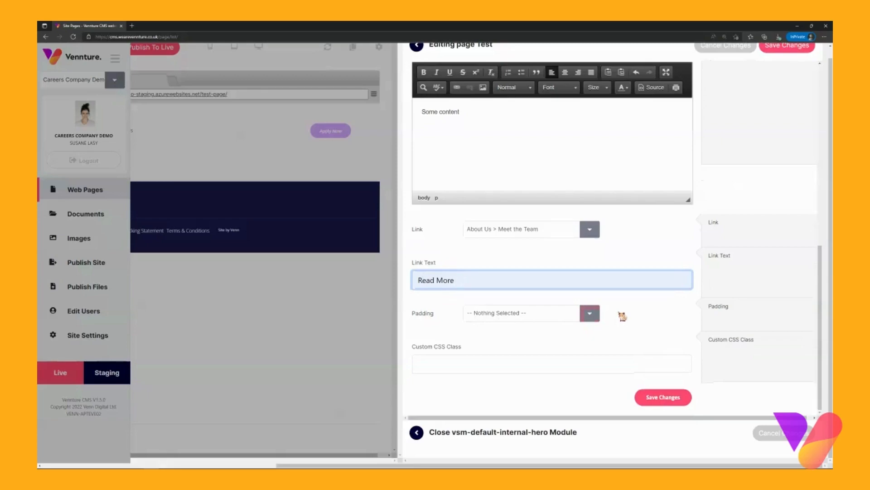
left_click(589, 312)
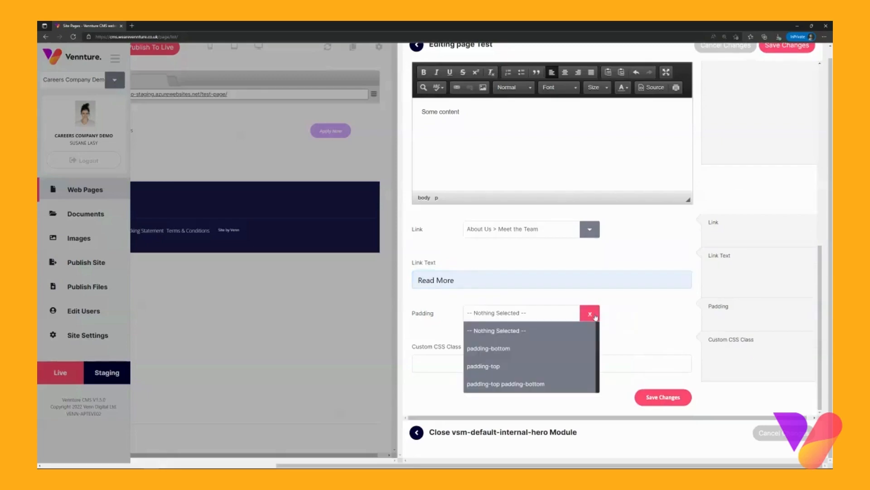
mouse_move(532, 348)
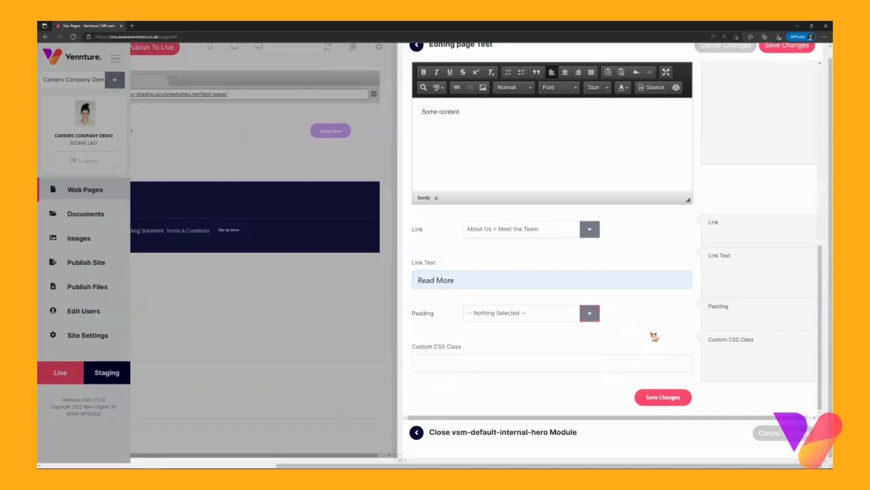
mouse_move(647, 332)
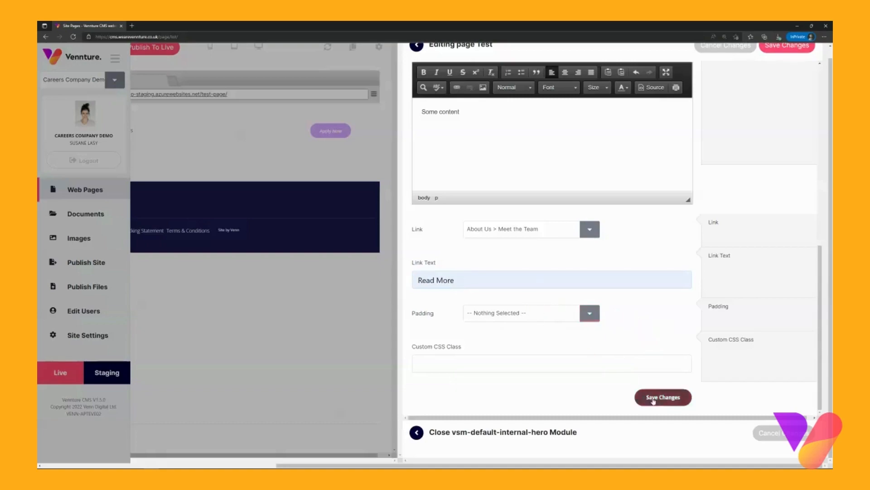
- Save Changes on the hero module and dismiss the 'Your changes were saved' notification
left_click(663, 397)
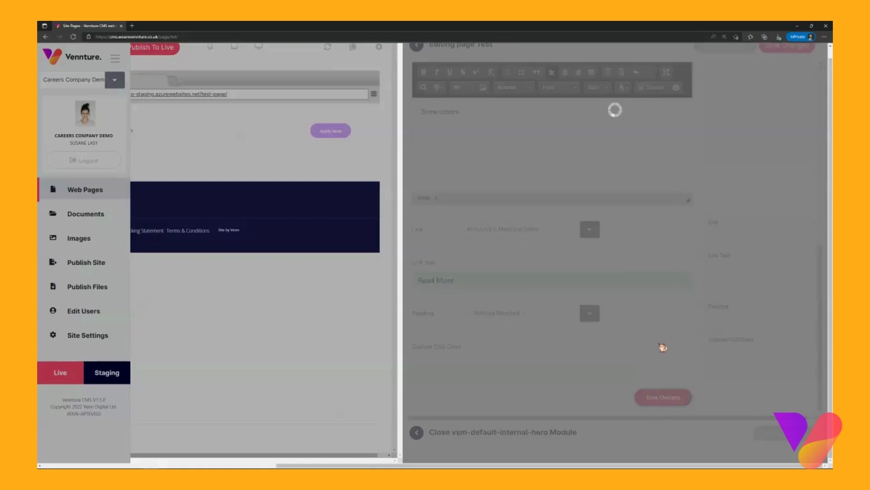
left_click(662, 396)
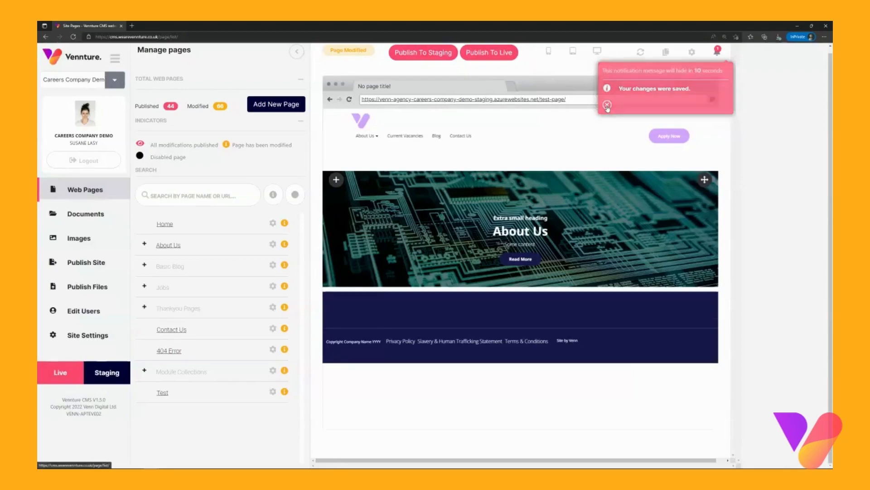
left_click(606, 106)
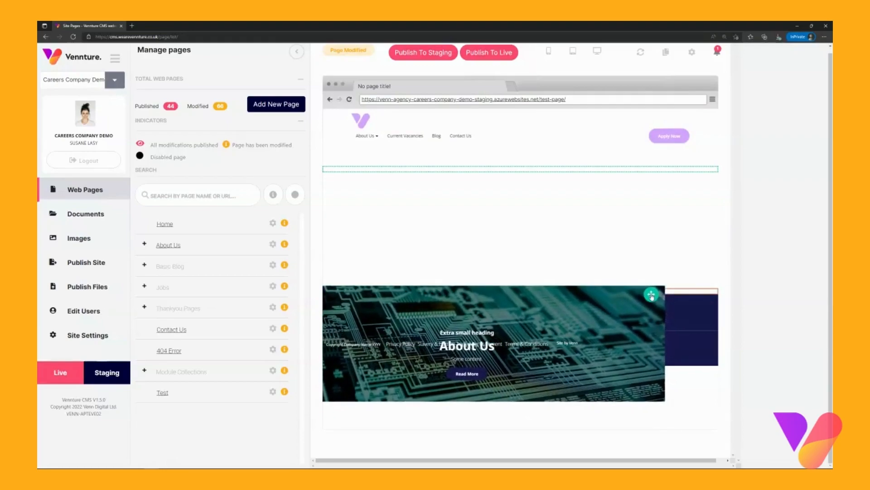
scroll("up", 3)
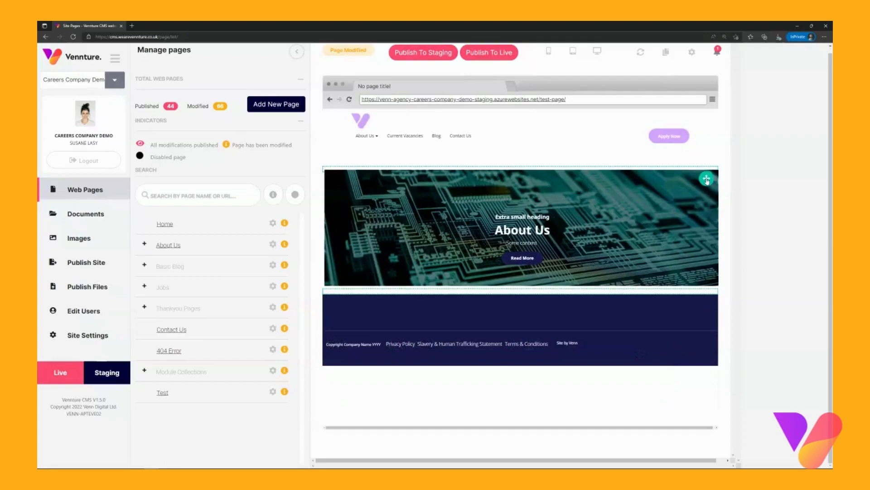